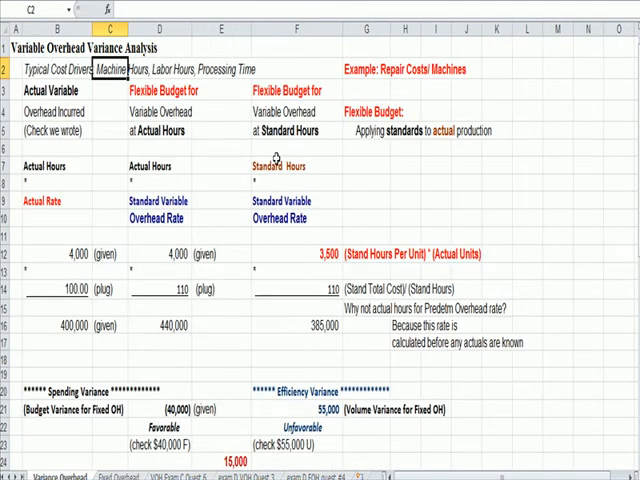
Switch from the repair costs example to the Fixed Overhead variance sheet.
{"action": "left_click", "coordinate": [372, 68]}
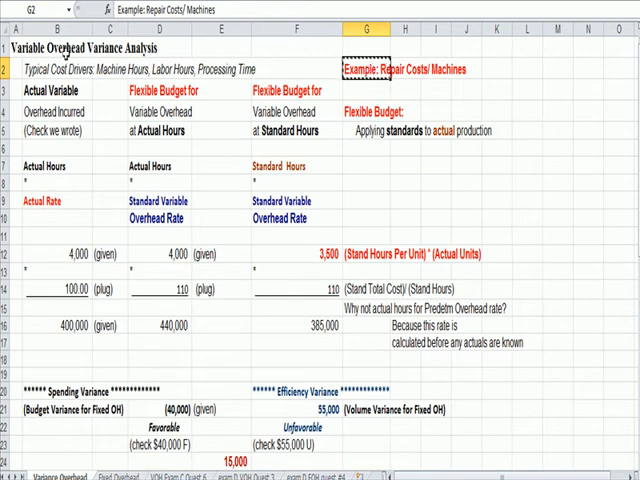
{"action": "mouse_move", "coordinate": [402, 88]}
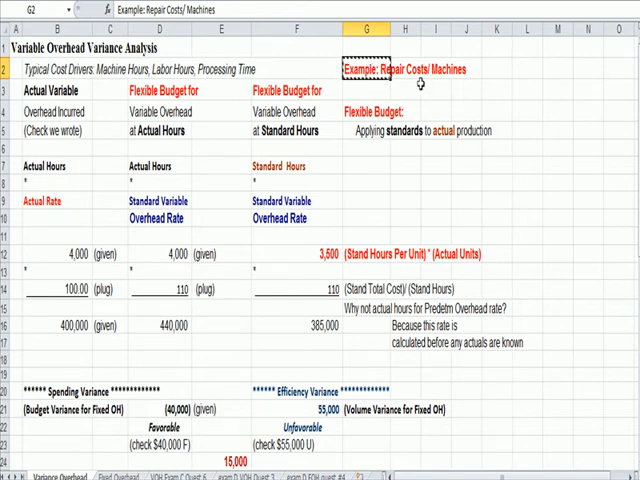
{"action": "left_click", "coordinate": [114, 472]}
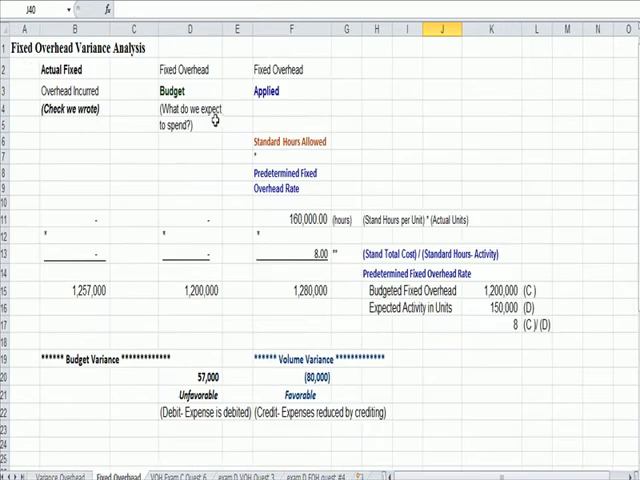
Label the example 'Salary and Benefit Cost- Security Guard' in the header row.
{"action": "left_click", "coordinate": [236, 48]}
{"action": "type", "text": "Example: Salary and Benefit Cost"}
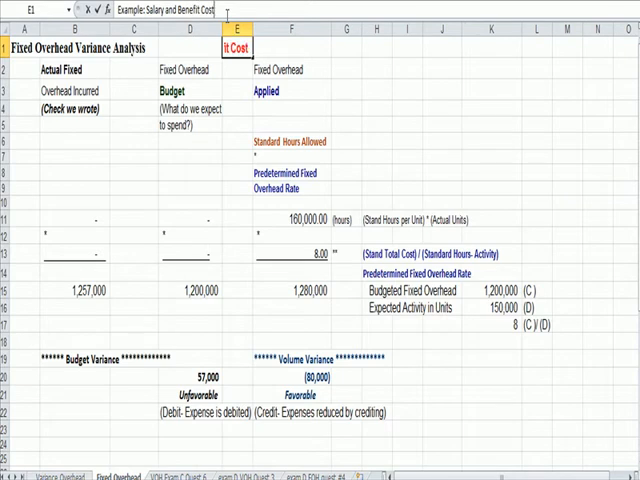
{"action": "type", "text": "Security Guard"}
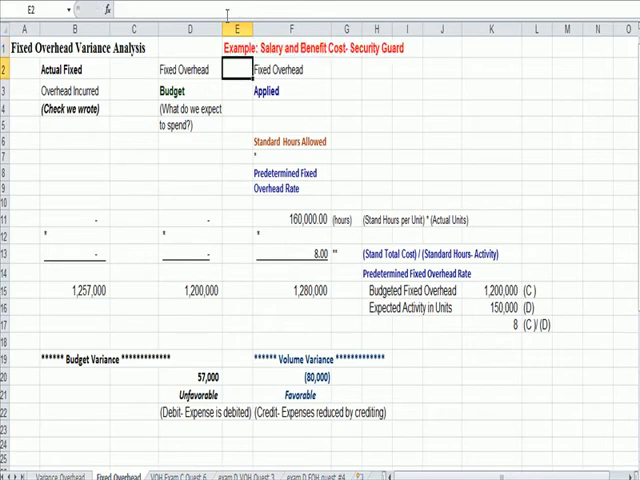
{"action": "left_click", "coordinate": [380, 140]}
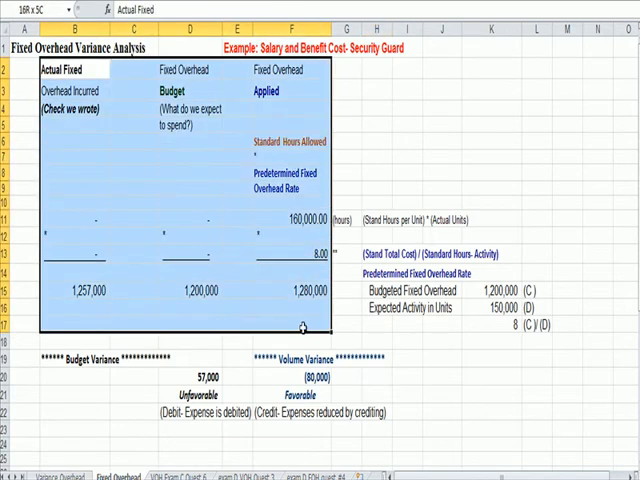
{"action": "left_click", "coordinate": [62, 72]}
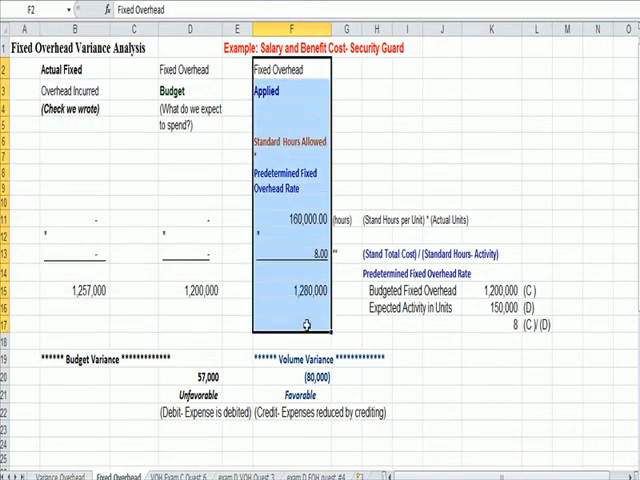
{"action": "left_click", "coordinate": [480, 86]}
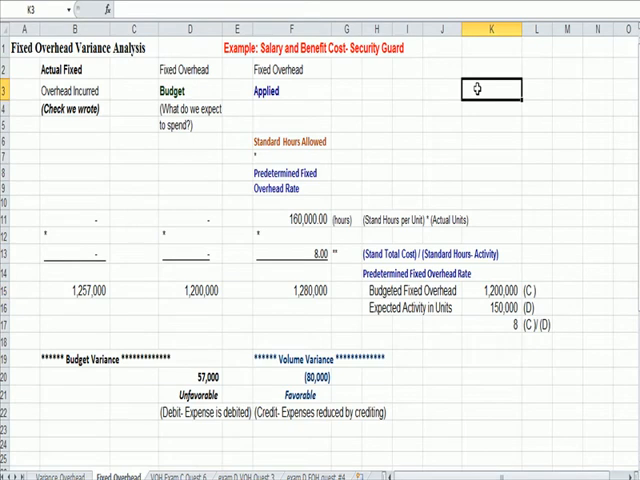
{"action": "left_click", "coordinate": [76, 70]}
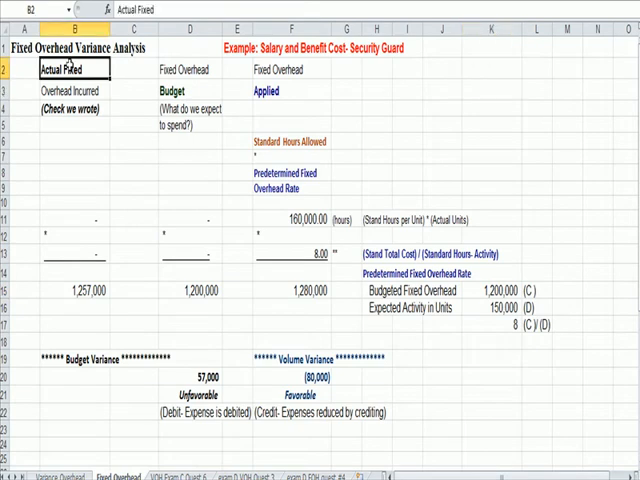
{"action": "left_click", "coordinate": [80, 108]}
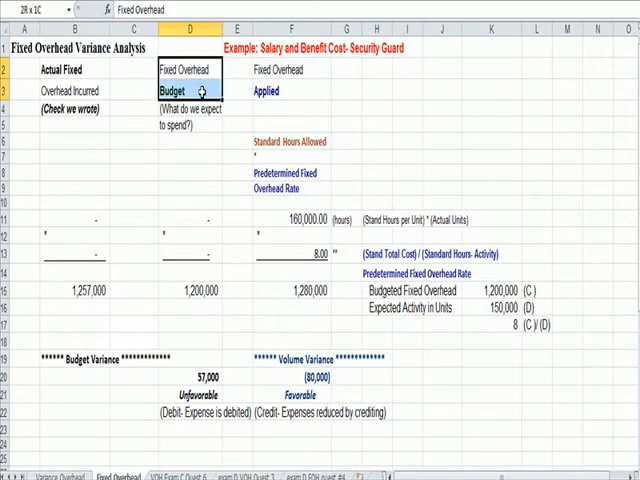
{"action": "left_click", "coordinate": [190, 112]}
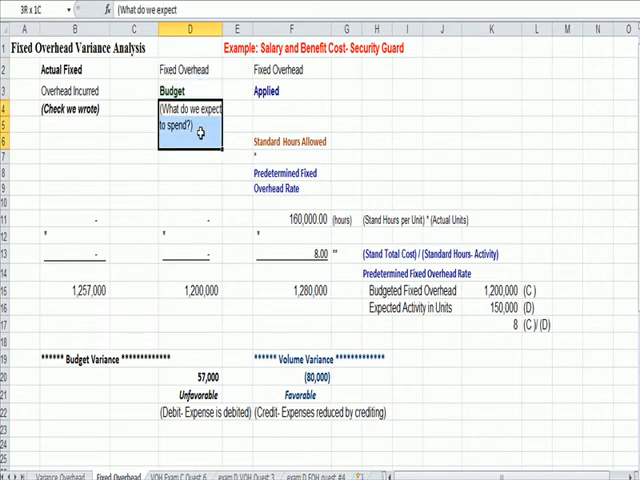
{"action": "left_click", "coordinate": [204, 290]}
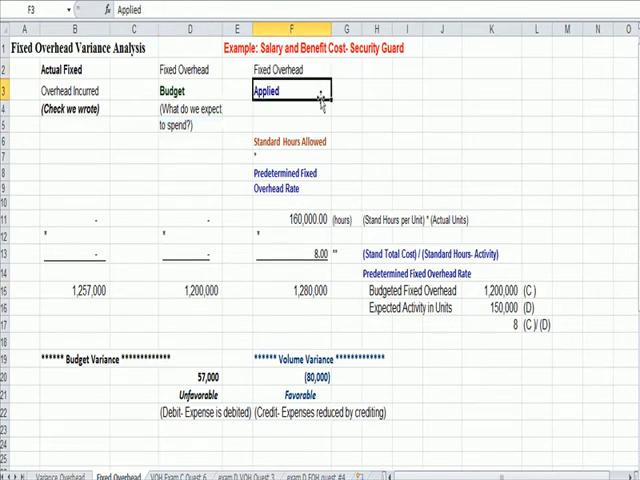
{"action": "left_click", "coordinate": [340, 88]}
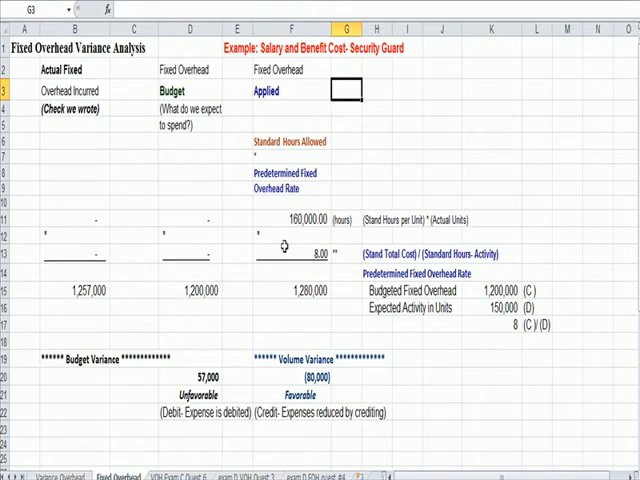
Add the 'Flexible Budget: Applying standards to actual production' note beside the Applied column.
{"action": "left_click", "coordinate": [376, 218]}
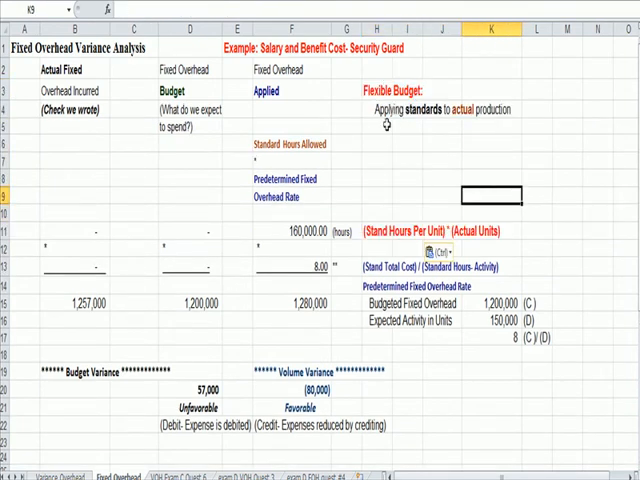
{"action": "left_click", "coordinate": [376, 88]}
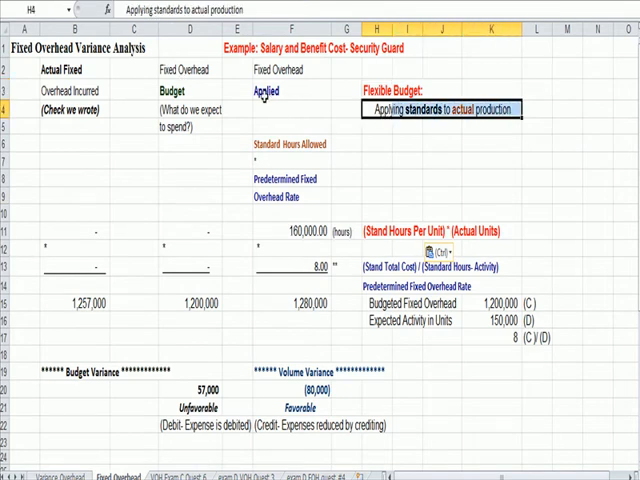
{"action": "left_click", "coordinate": [290, 92]}
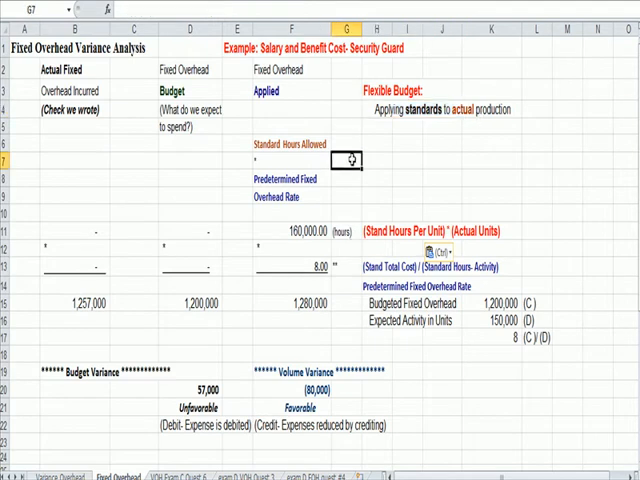
{"action": "scroll", "scroll_direction": "down", "scroll_amount": 3}
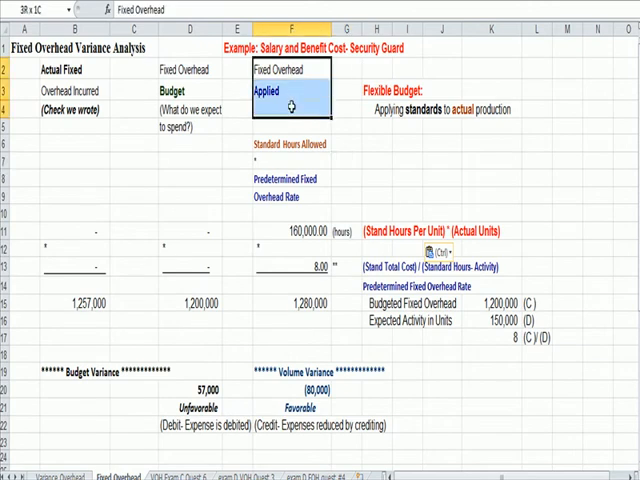
{"action": "left_click", "coordinate": [290, 178]}
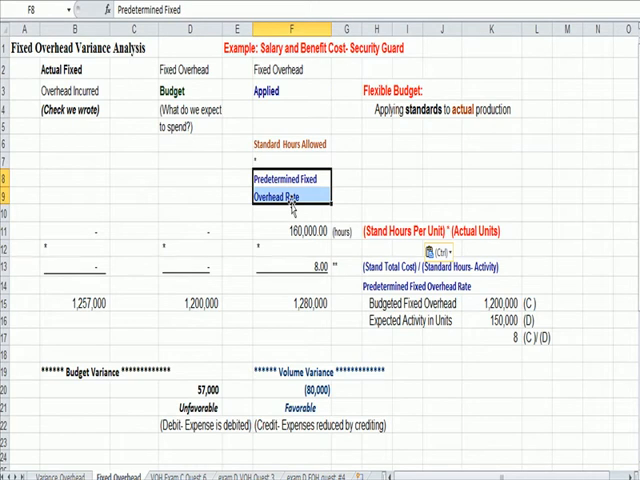
{"action": "scroll", "scroll_direction": "down", "scroll_amount": 3}
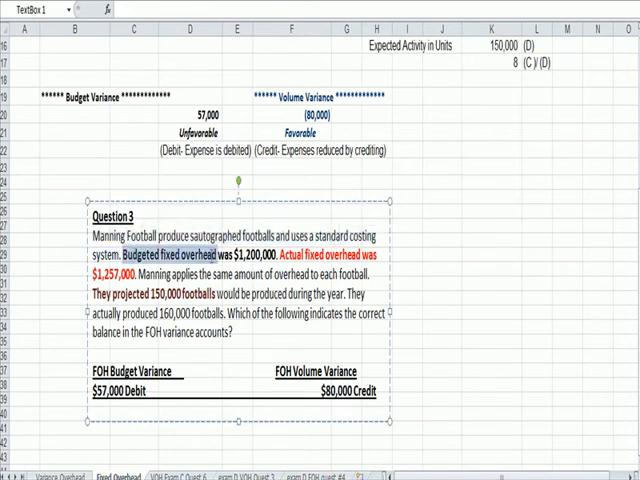
{"action": "mouse_move", "coordinate": [630, 272]}
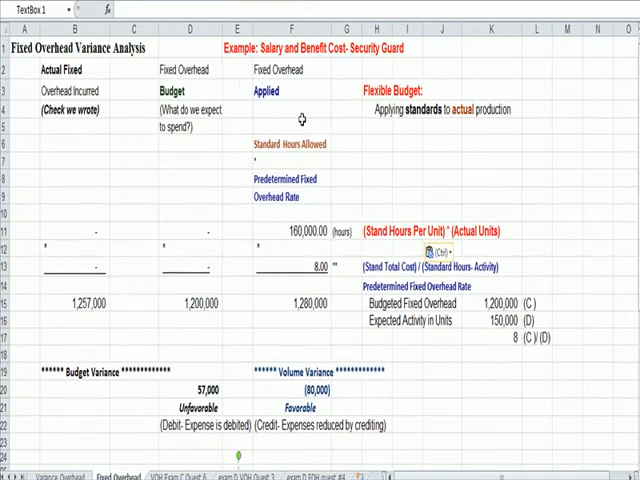
{"action": "left_click", "coordinate": [196, 302]}
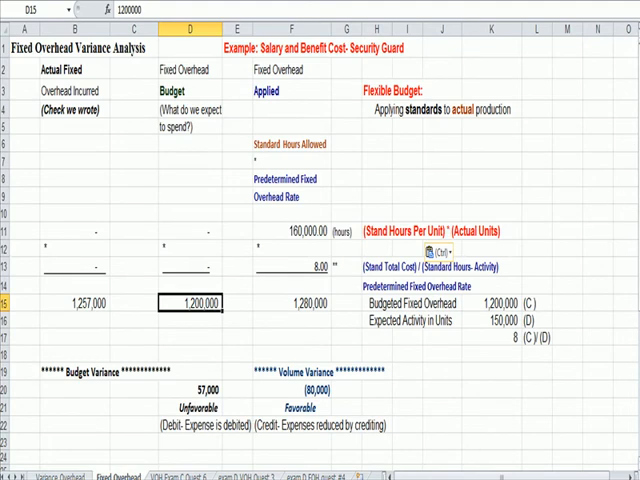
{"action": "scroll", "scroll_direction": "down", "scroll_amount": 3}
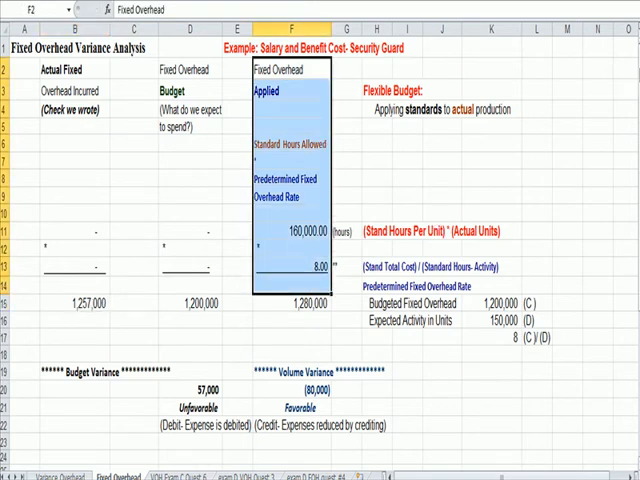
{"action": "scroll", "scroll_direction": "down", "scroll_amount": 3}
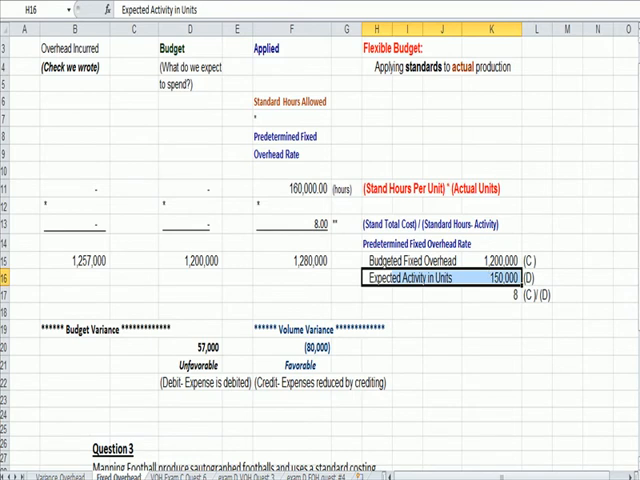
{"action": "scroll", "scroll_direction": "down", "scroll_amount": 3}
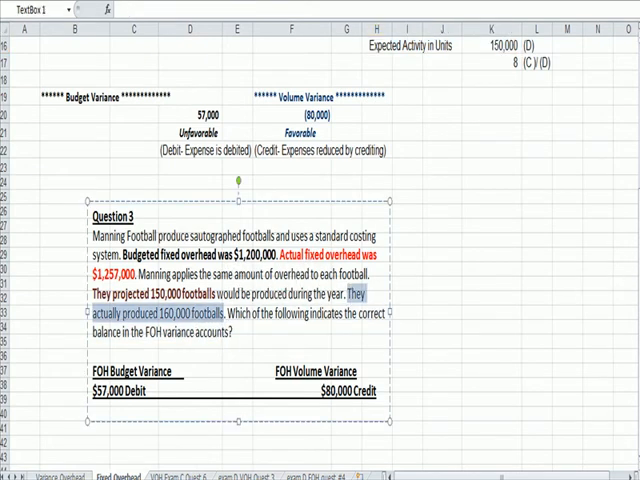
{"action": "scroll", "scroll_direction": "up", "scroll_amount": 3}
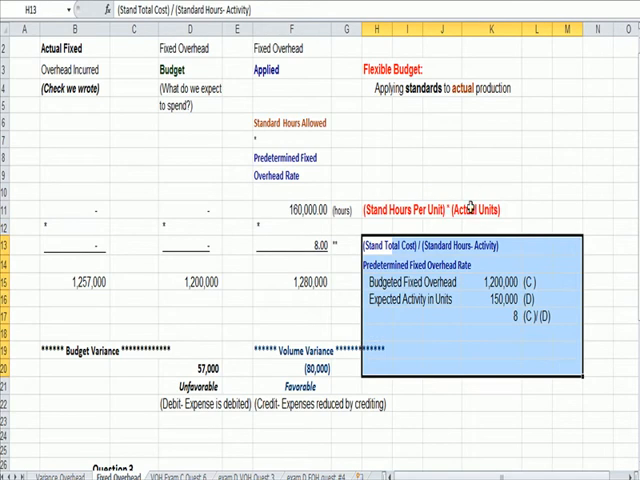
{"action": "left_click", "coordinate": [300, 210]}
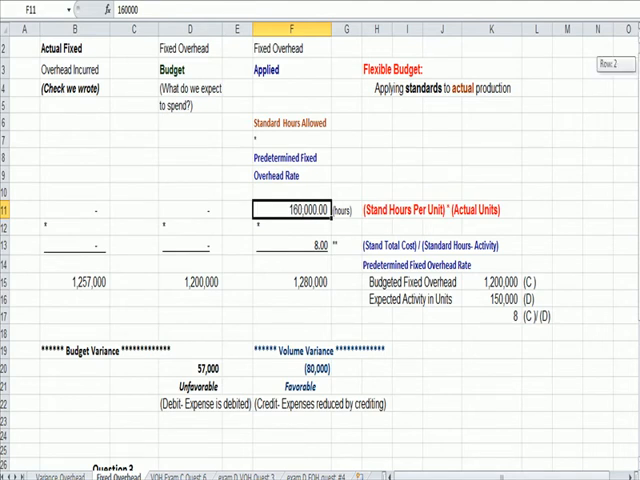
Compute the predetermined overhead rate of 8 in K17 as =K15/K16.
{"action": "scroll", "scroll_direction": "down", "scroll_amount": 3}
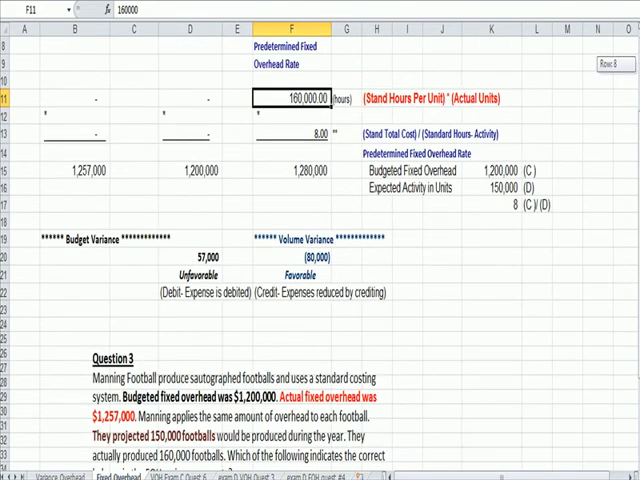
{"action": "scroll", "scroll_direction": "down", "scroll_amount": 3}
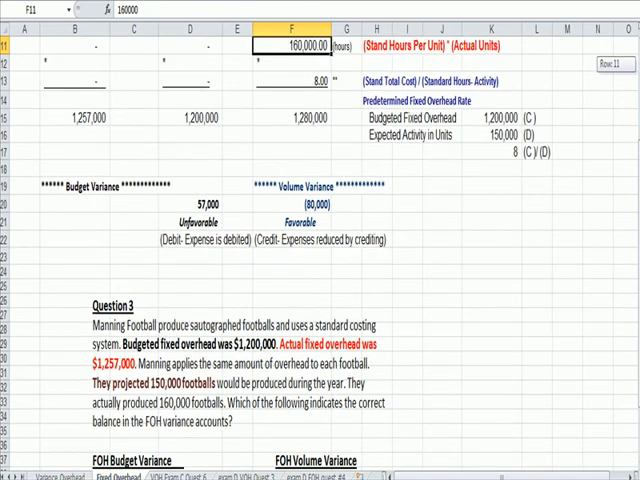
{"action": "mouse_move", "coordinate": [380, 96]}
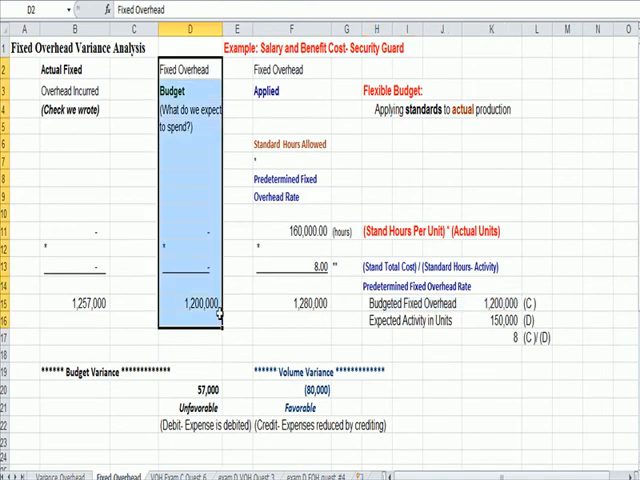
{"action": "left_click", "coordinate": [496, 302]}
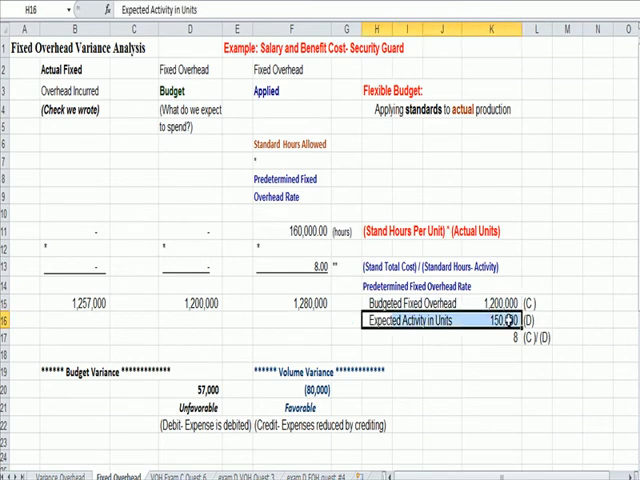
{"action": "type", "text": "=K15/K16"}
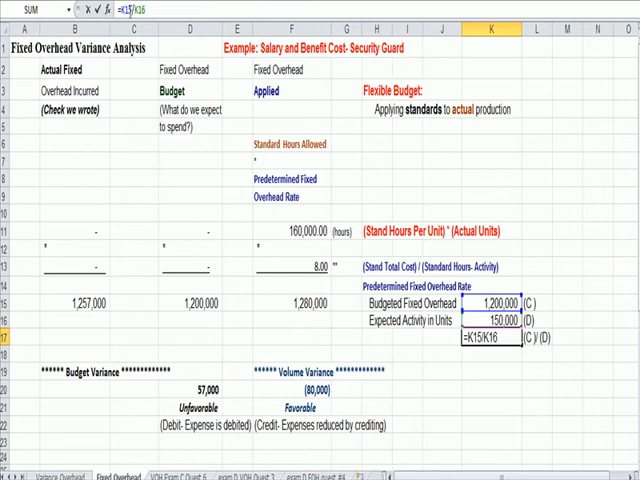
{"action": "key", "text": "Enter"}
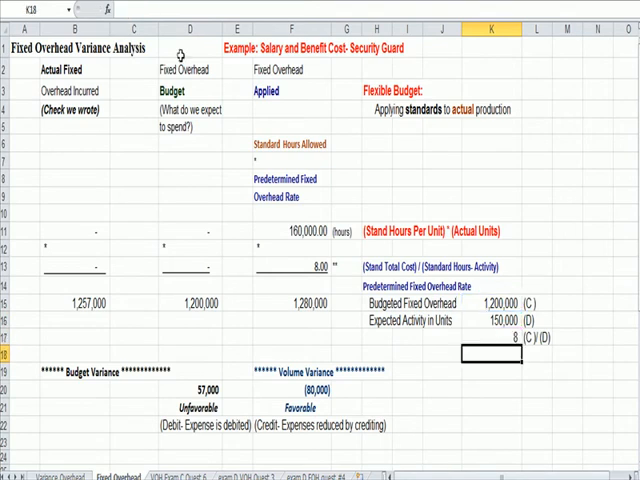
Reword notes to 'Standard Cost Allowed' and '(Stand Cost Per Unit) * (Actual Units)'.
{"action": "left_click", "coordinate": [296, 268]}
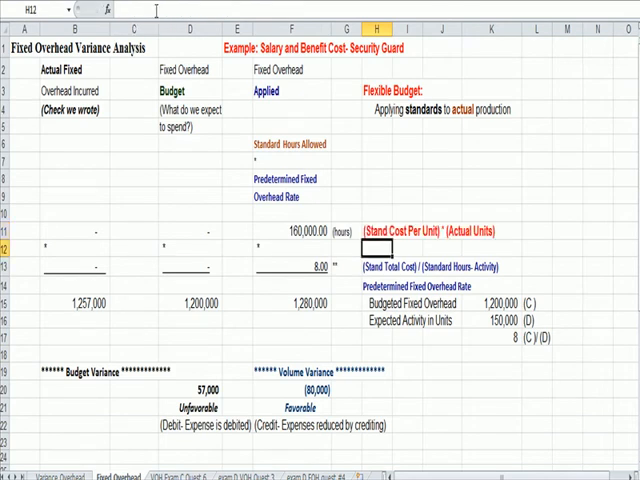
{"action": "left_click", "coordinate": [284, 144]}
{"action": "type", "text": "Cost"}
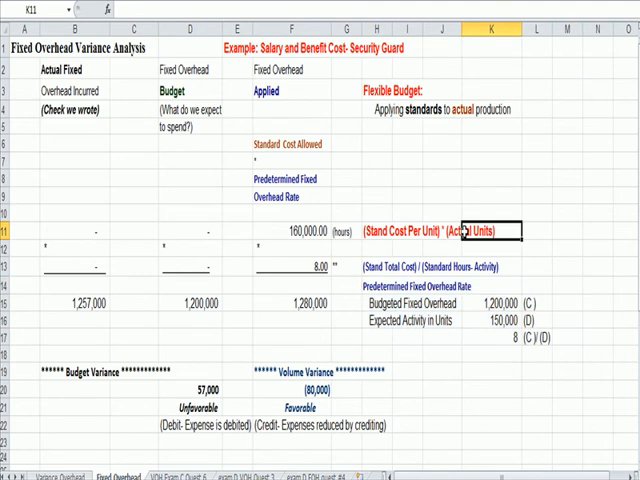
{"action": "left_click", "coordinate": [304, 230]}
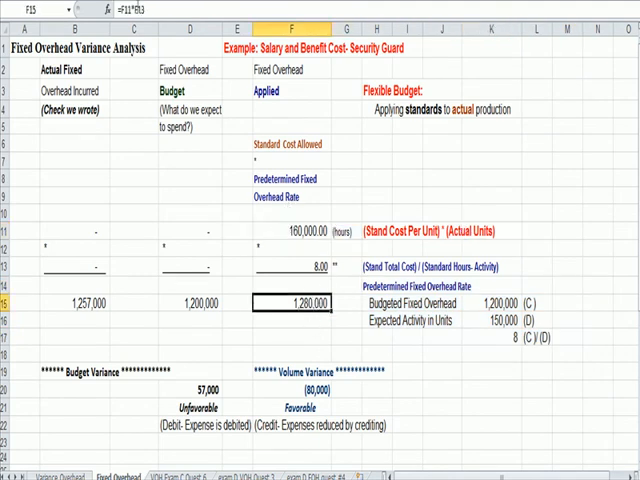
Make applied overhead 1,280,000 in F15 as =F11*F13 (160,000 units times 8).
{"action": "left_click", "coordinate": [296, 320]}
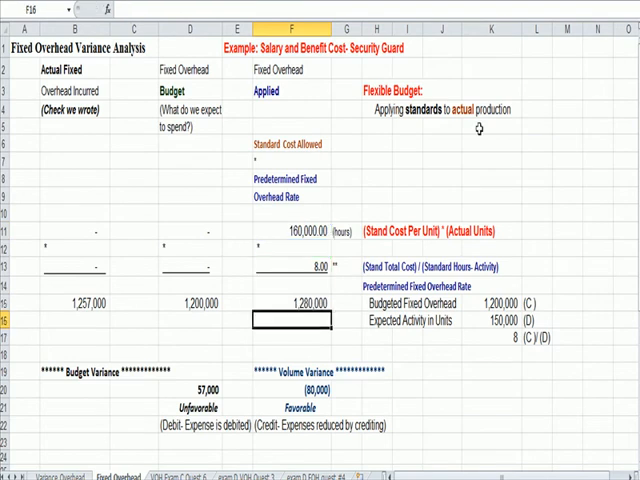
{"action": "type", "text": "=F11*F13"}
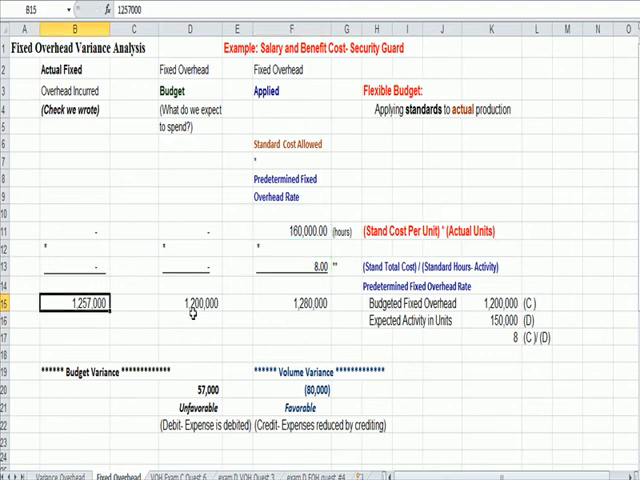
{"action": "left_click", "coordinate": [300, 304]}
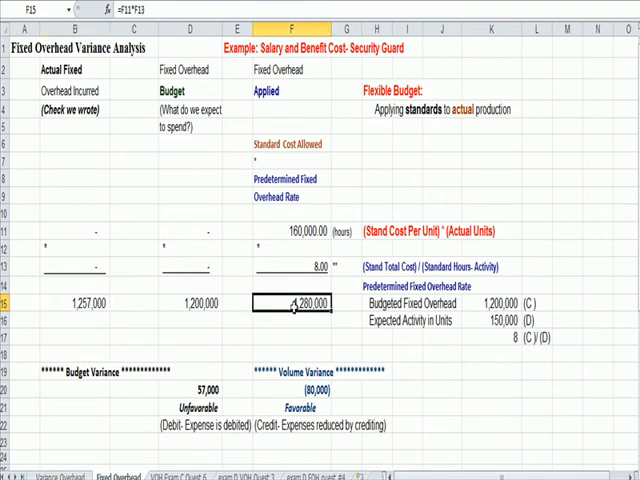
Compare actual overhead 1,257,000 with applied 1,280,000 and the favorable volume variance.
{"action": "left_click", "coordinate": [190, 302]}
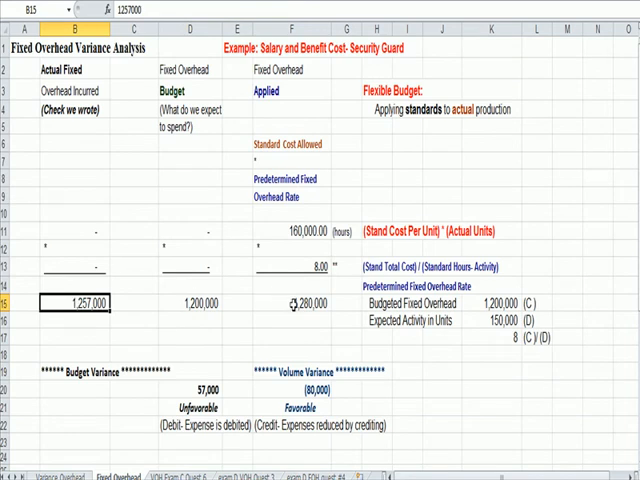
{"action": "left_click", "coordinate": [190, 302]}
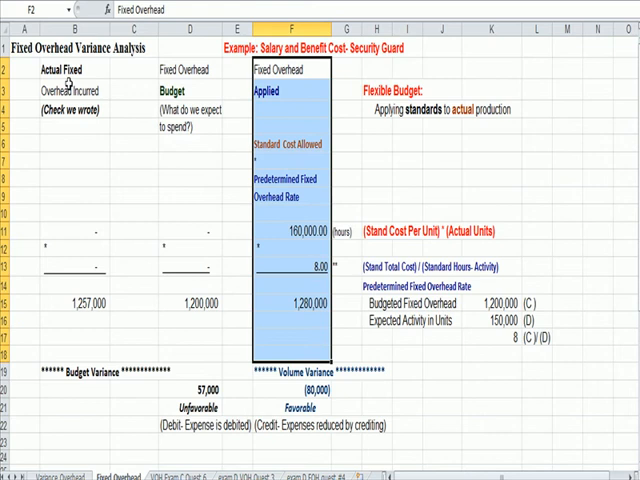
{"action": "left_click", "coordinate": [304, 304]}
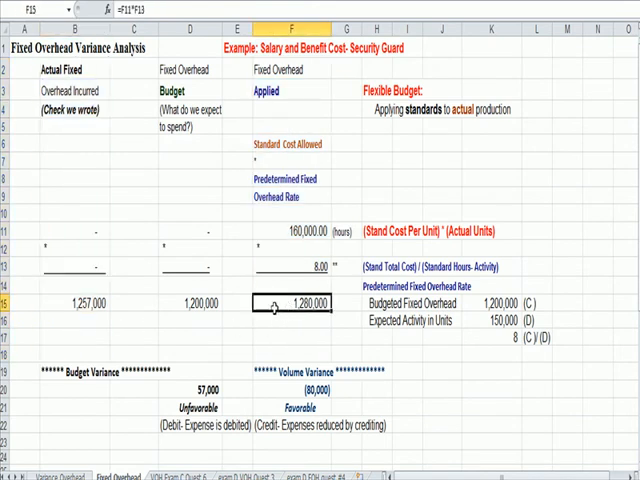
{"action": "left_click", "coordinate": [80, 302]}
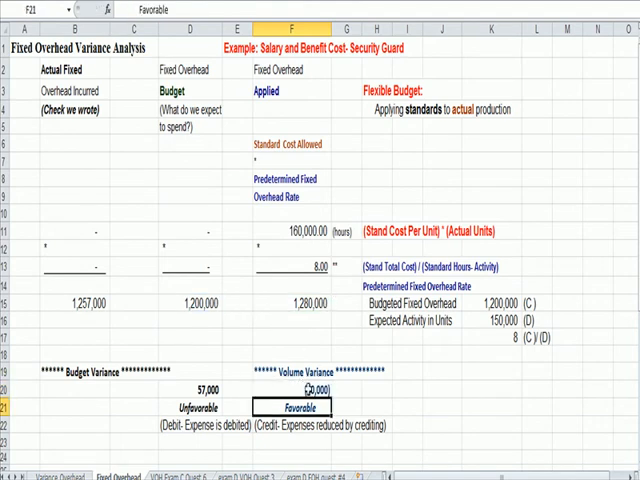
{"action": "left_click", "coordinate": [298, 388]}
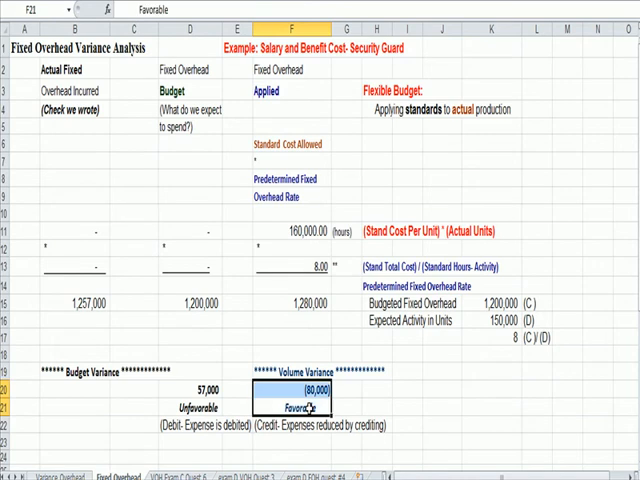
{"action": "left_click", "coordinate": [200, 302]}
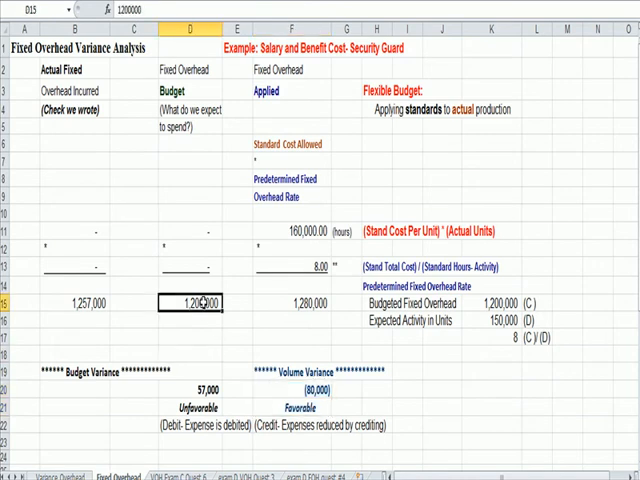
{"action": "left_click", "coordinate": [84, 302]}
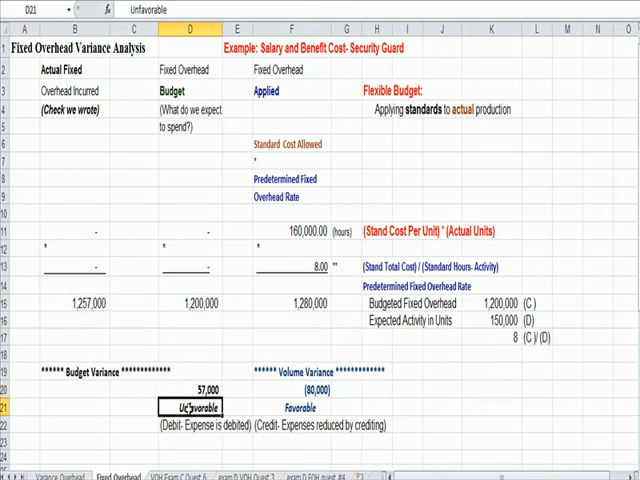
{"action": "left_click", "coordinate": [190, 390]}
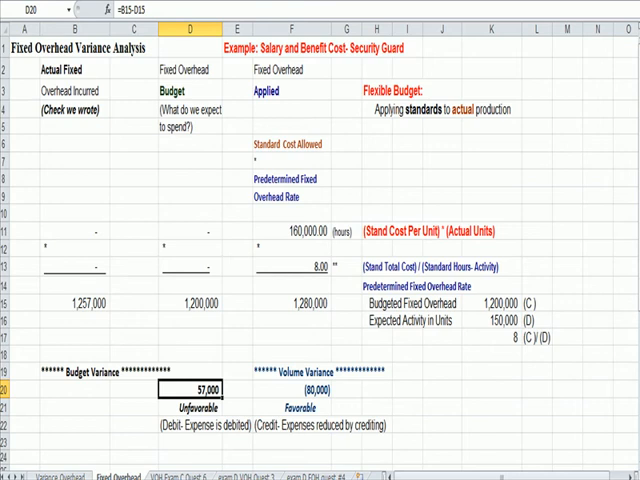
Review the Debit and Credit notes under each variance, then move to the 17,000 unfavorable template.
{"action": "scroll", "scroll_direction": "down", "scroll_amount": 3}
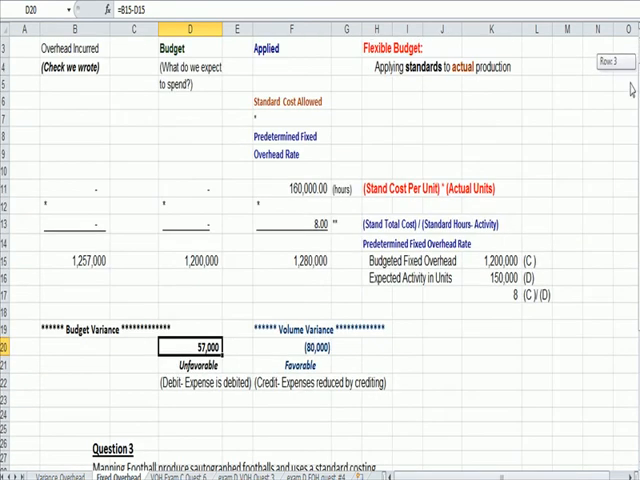
{"action": "mouse_move", "coordinate": [172, 376]}
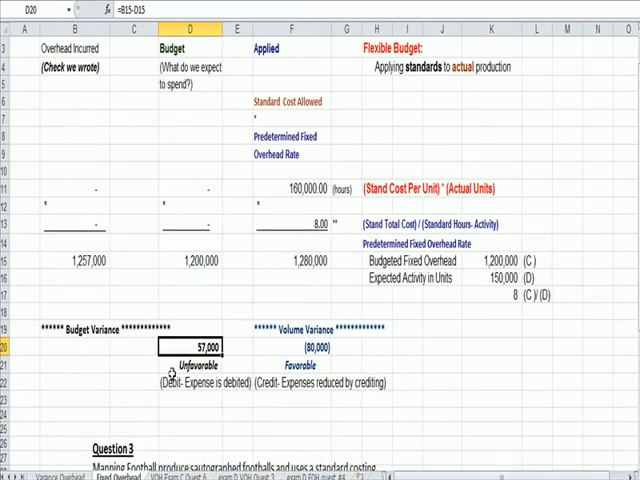
{"action": "left_click", "coordinate": [190, 360]}
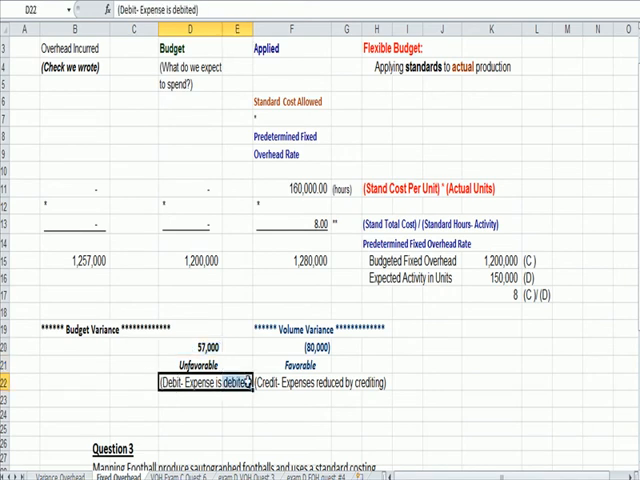
{"action": "left_click", "coordinate": [310, 348]}
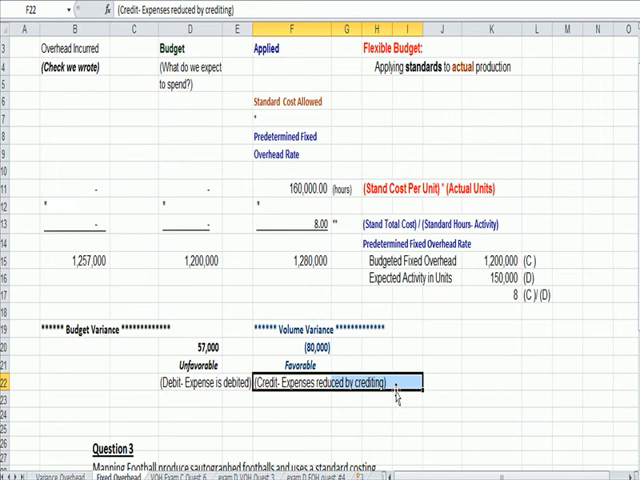
{"action": "scroll", "scroll_direction": "down", "scroll_amount": 3}
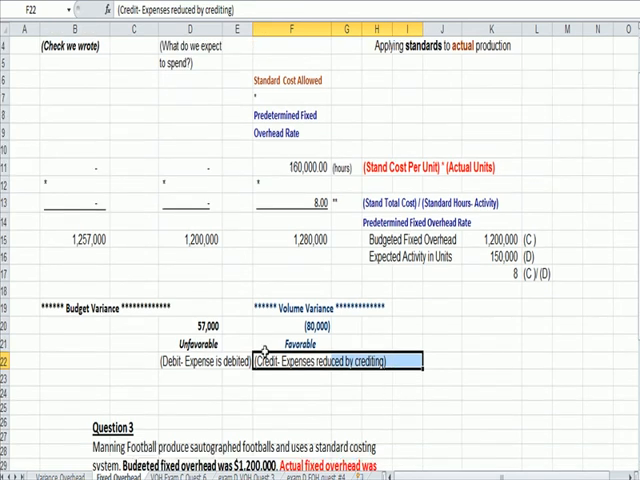
{"action": "left_click", "coordinate": [204, 326]}
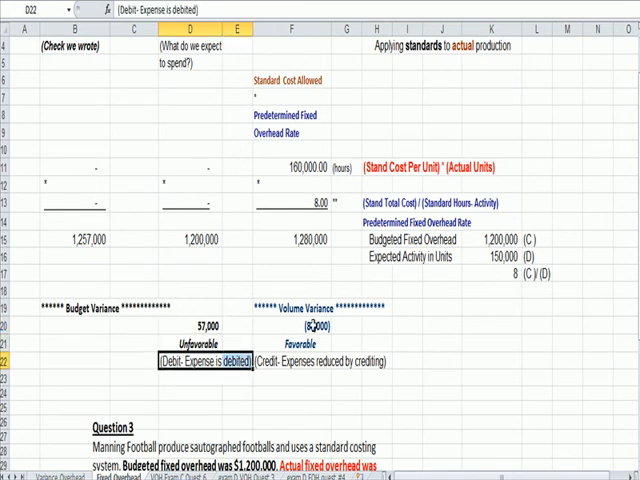
{"action": "left_click", "coordinate": [316, 328]}
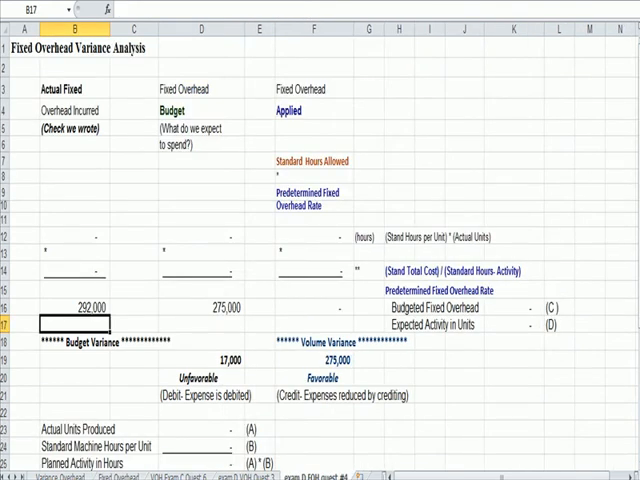
Scroll to the journal entry debiting WIP 36,000 and crediting Material Control 40,000.
{"action": "scroll", "scroll_direction": "down", "scroll_amount": 3}
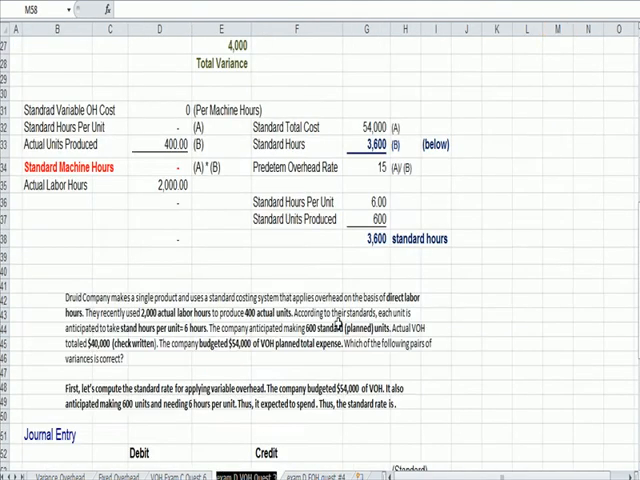
{"action": "scroll", "scroll_direction": "down", "scroll_amount": 3}
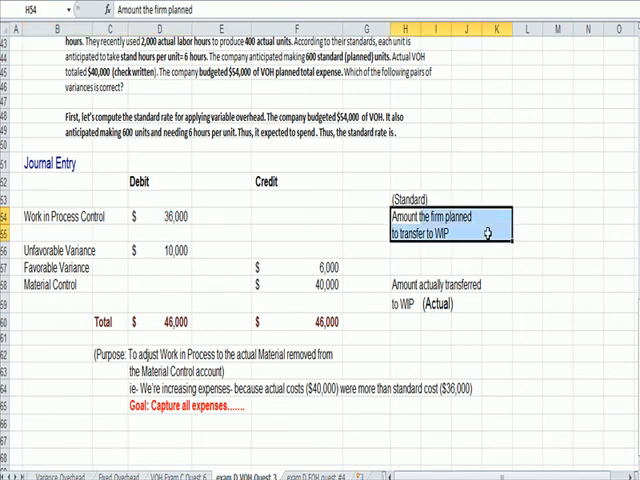
{"action": "mouse_move", "coordinate": [226, 216]}
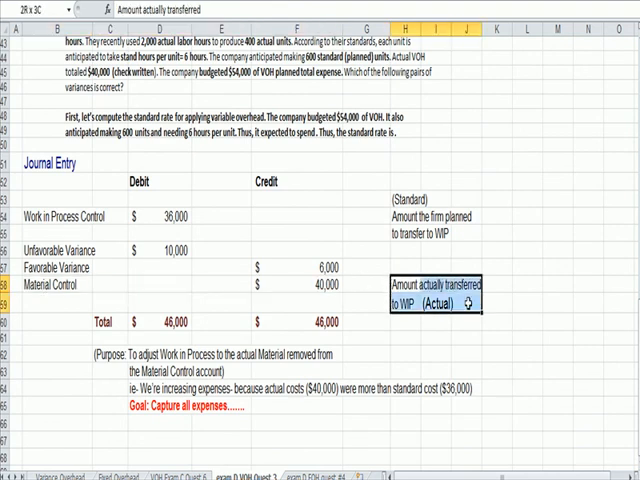
Add the '(or Labor, Overhead)' note beneath Material Control in the journal entry.
{"action": "left_click", "coordinate": [50, 290]}
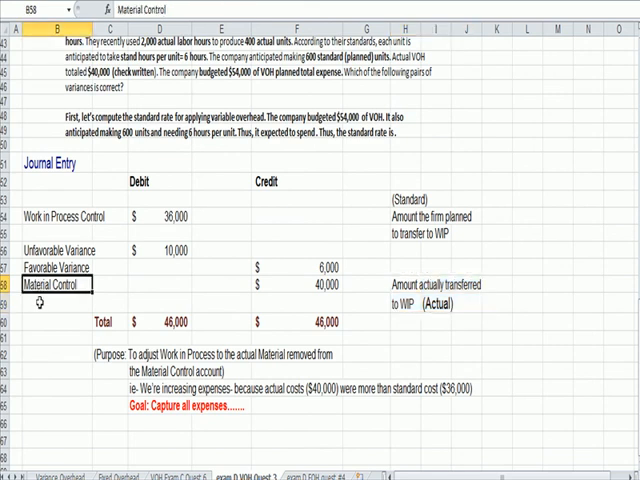
{"action": "mouse_move", "coordinate": [44, 310]}
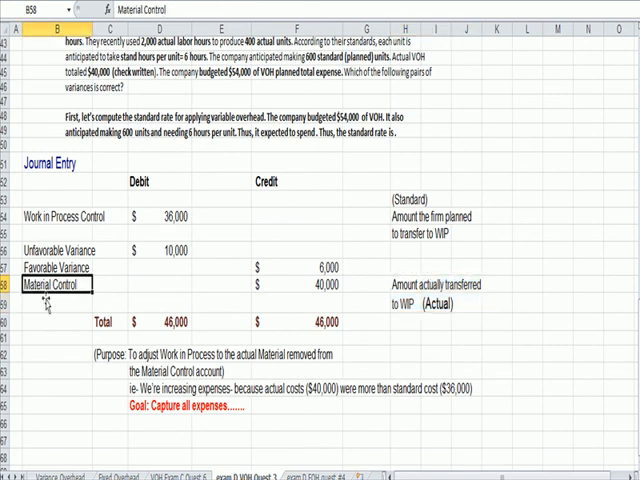
{"action": "left_click", "coordinate": [310, 288]}
{"action": "type", "text": "(or"}
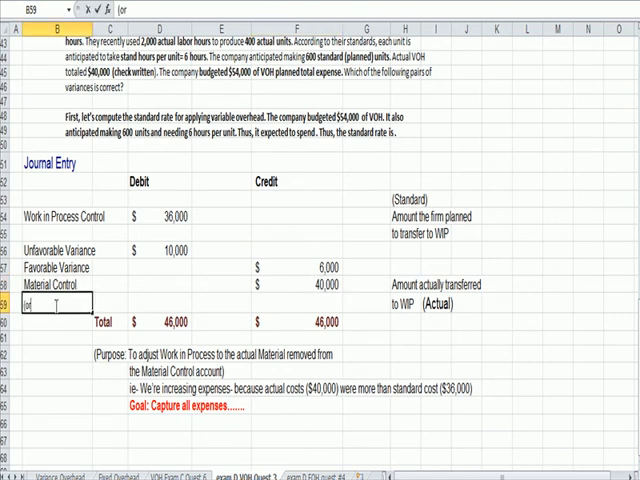
{"action": "type", "text": "Labor Overhead)"}
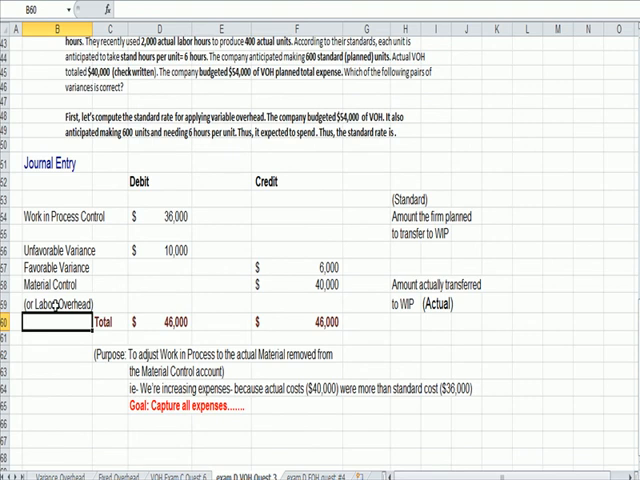
Point out the 10,000 unfavorable variance debit and the Favorable Variance line.
{"action": "left_click", "coordinate": [300, 288]}
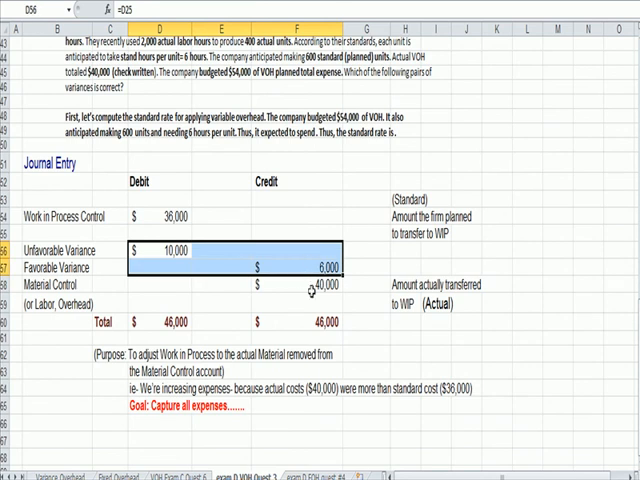
{"action": "left_click", "coordinate": [170, 216]}
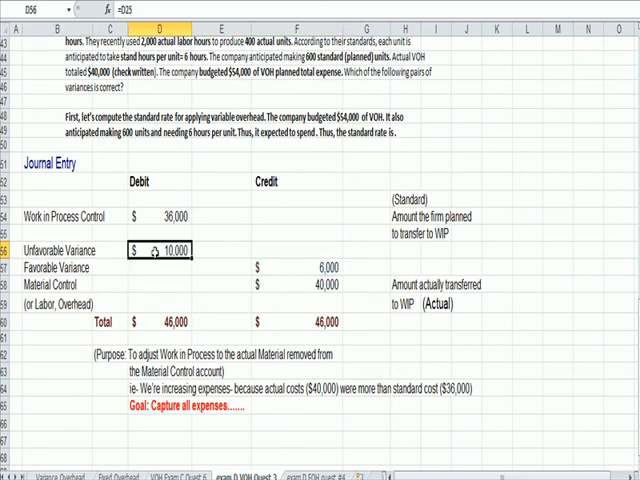
{"action": "left_click", "coordinate": [56, 268]}
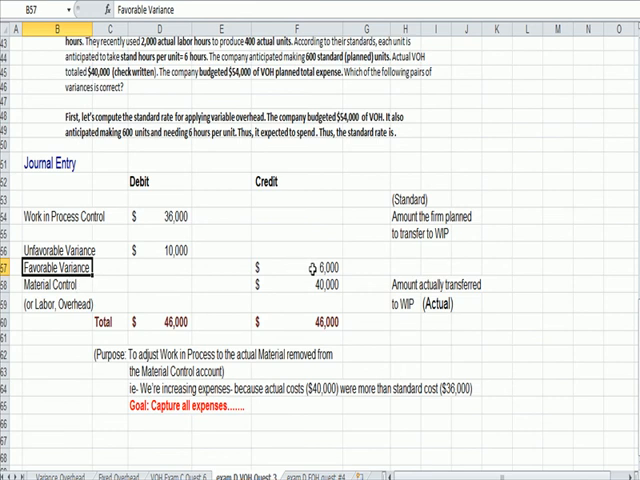
{"action": "left_click", "coordinate": [300, 268]}
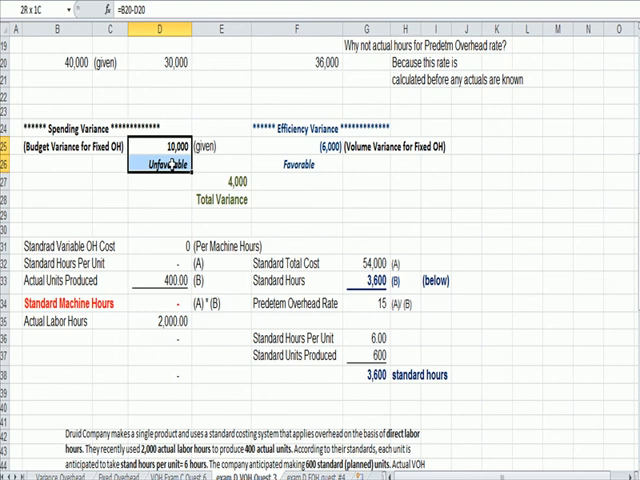
{"action": "scroll", "scroll_direction": "down", "scroll_amount": 3}
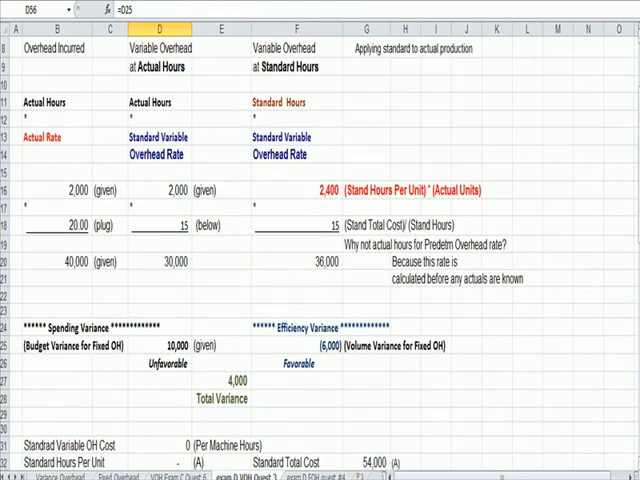
{"action": "left_click", "coordinate": [304, 344]}
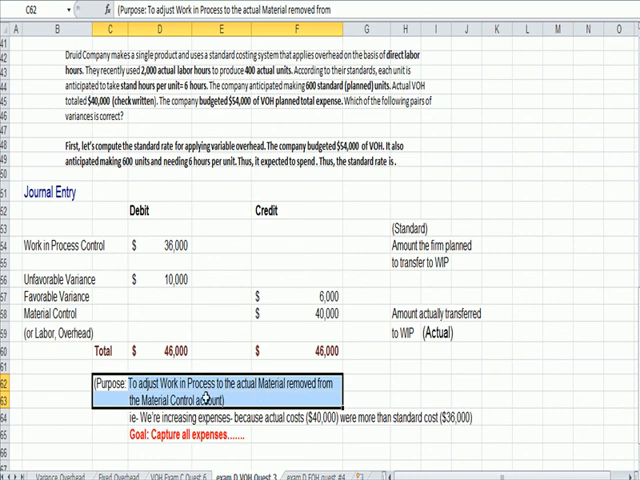
{"action": "mouse_move", "coordinate": [284, 388]}
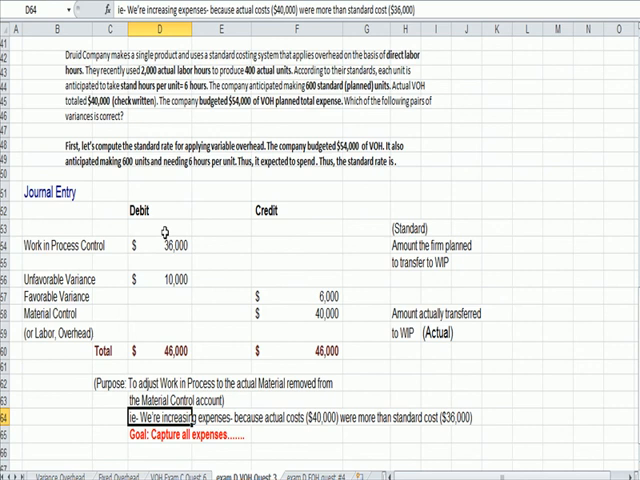
{"action": "left_click", "coordinate": [180, 244]}
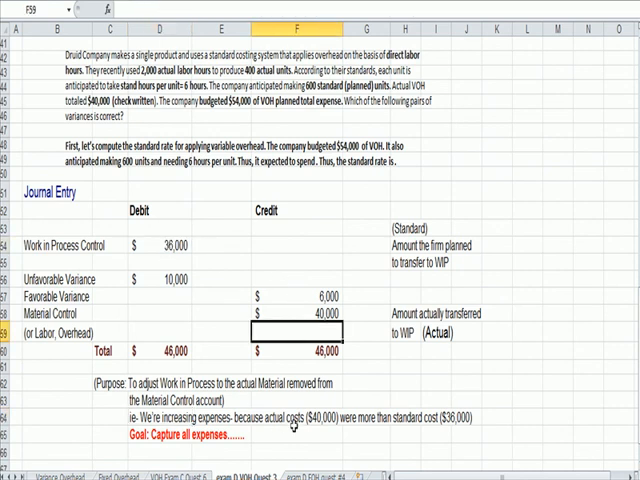
{"action": "left_click", "coordinate": [306, 316]}
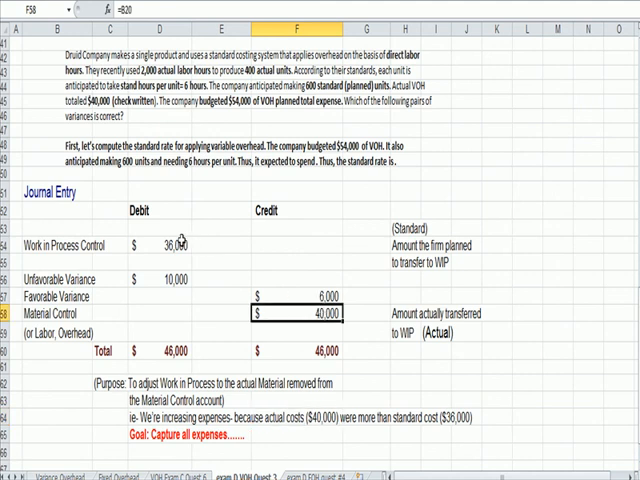
{"action": "left_click", "coordinate": [180, 244]}
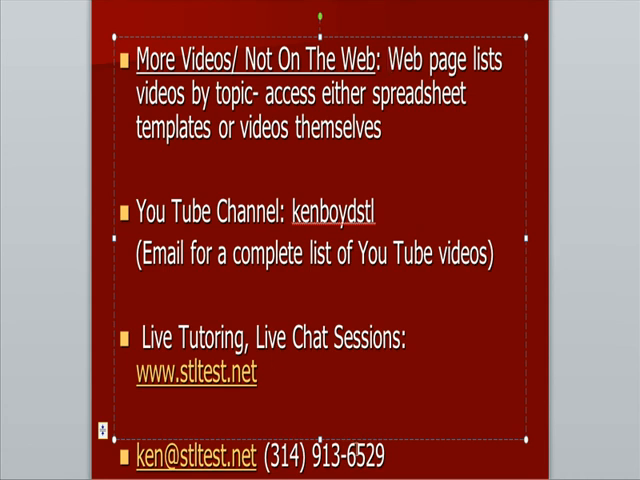
{"action": "mouse_move", "coordinate": [62, 424]}
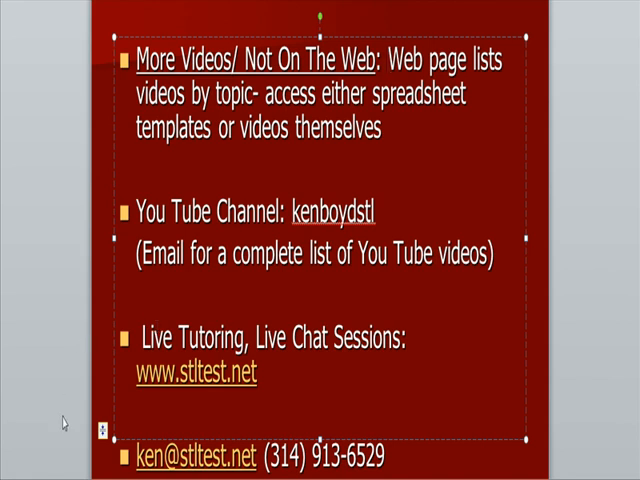